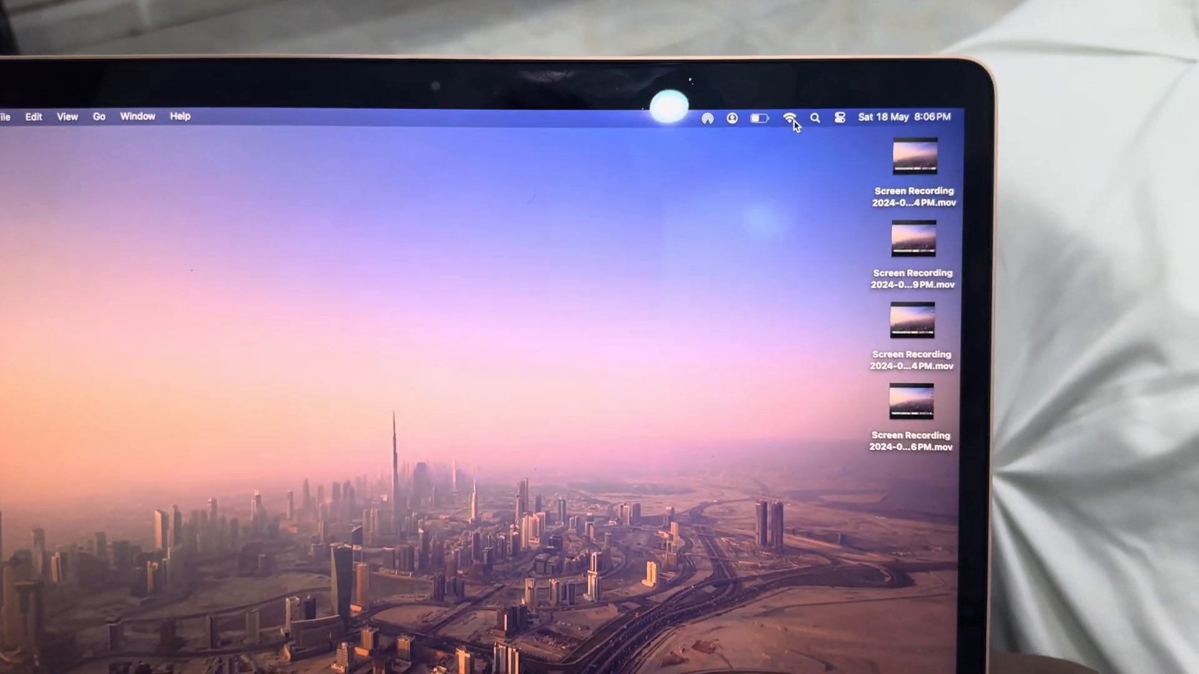
# - Join the STARLINK Wi-Fi network and show the Control Center quick settings panel
pyautogui.click(792, 118)
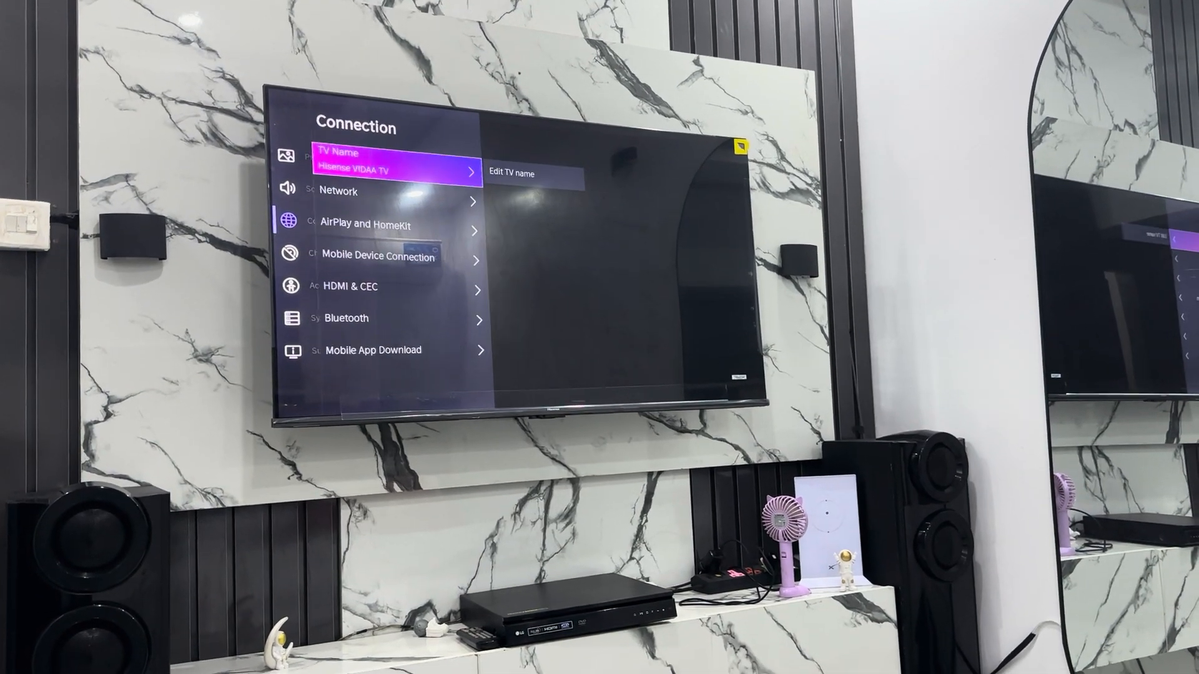
pyautogui.click(512, 172)
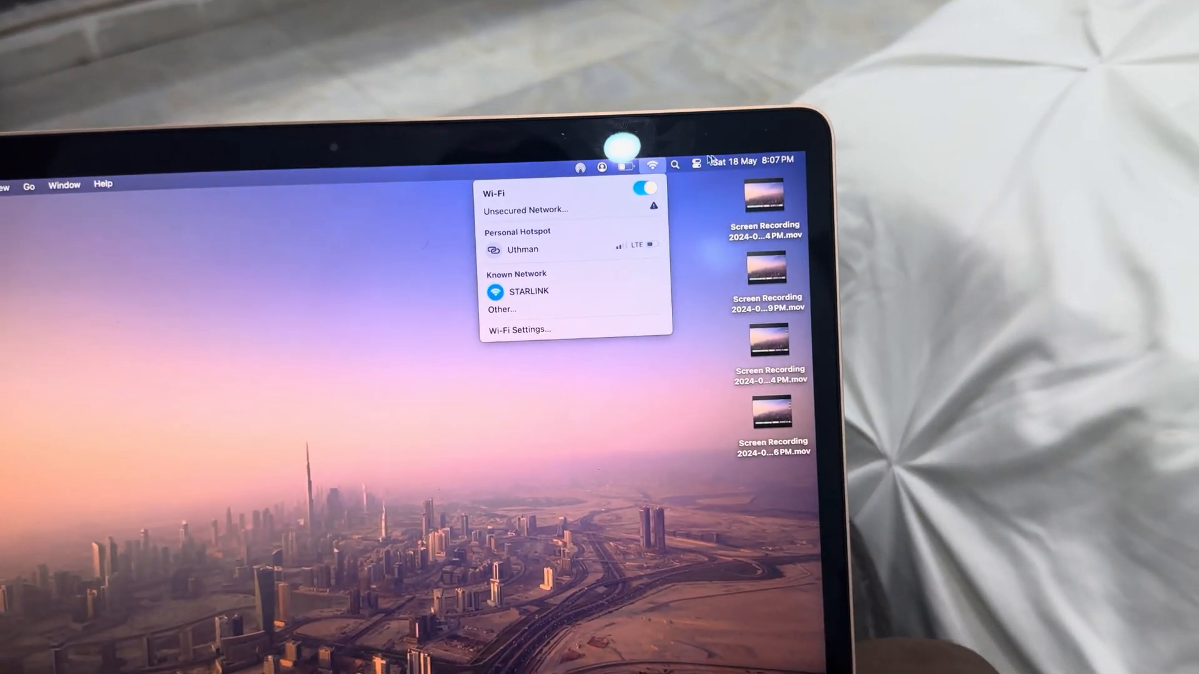
pyautogui.click(695, 163)
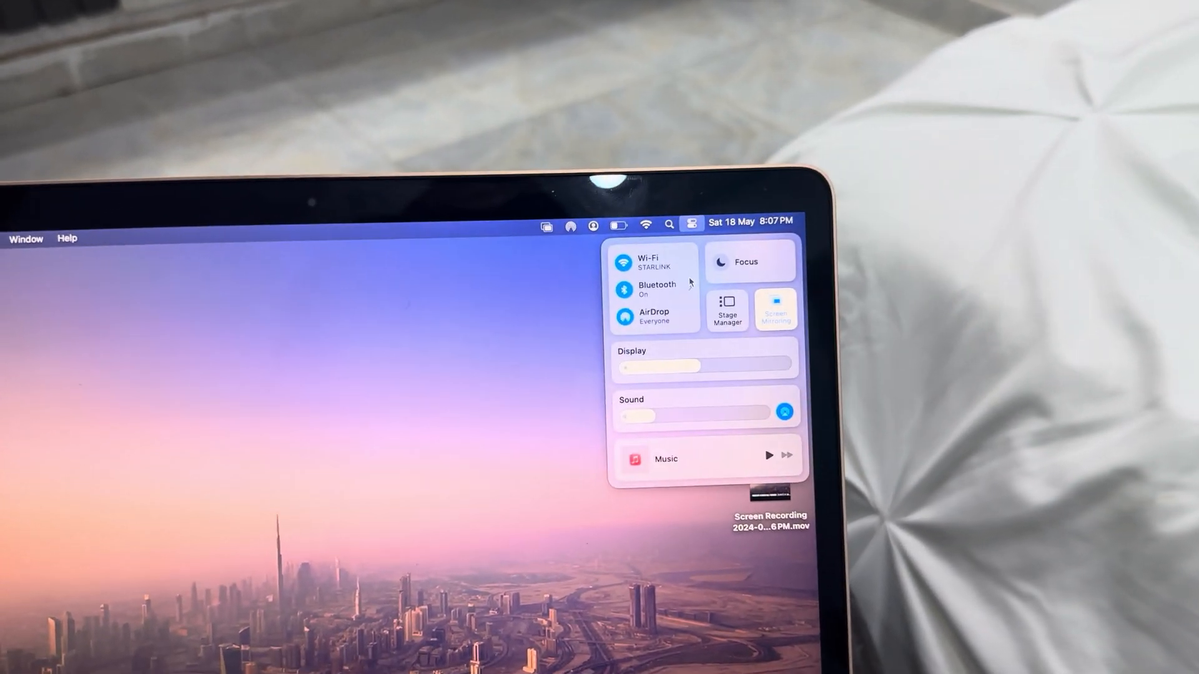
# - Show the Screen Mirroring device list with the Hisense VIDAA TV as a separate display
pyautogui.click(774, 310)
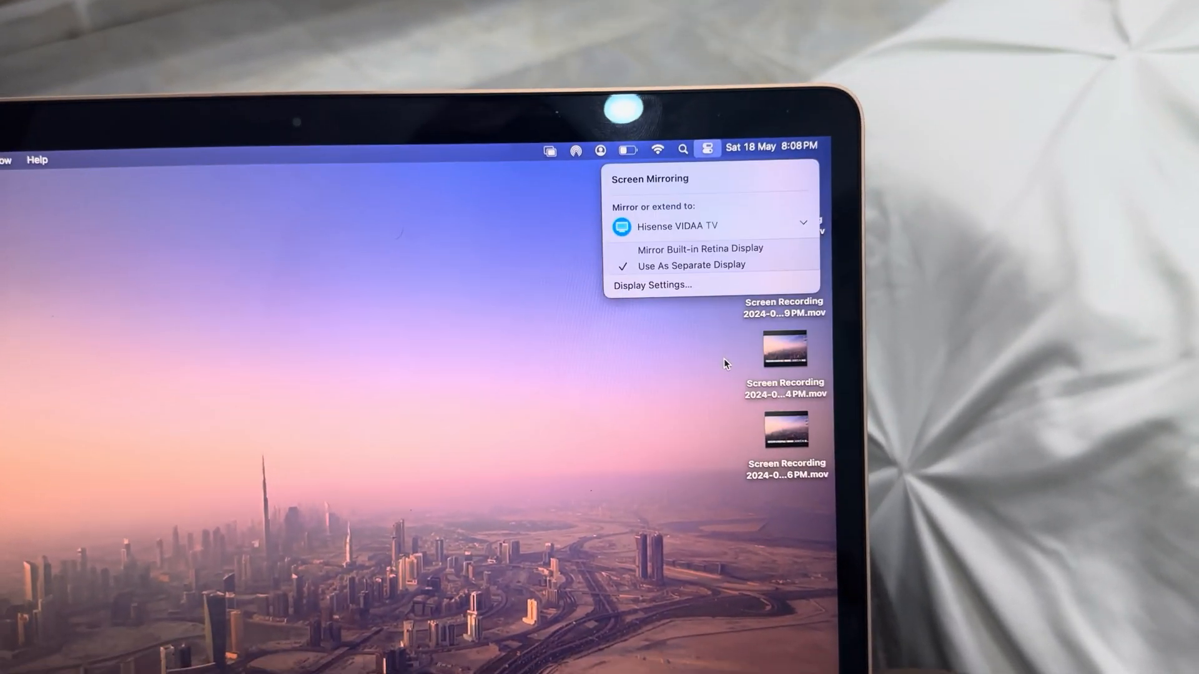